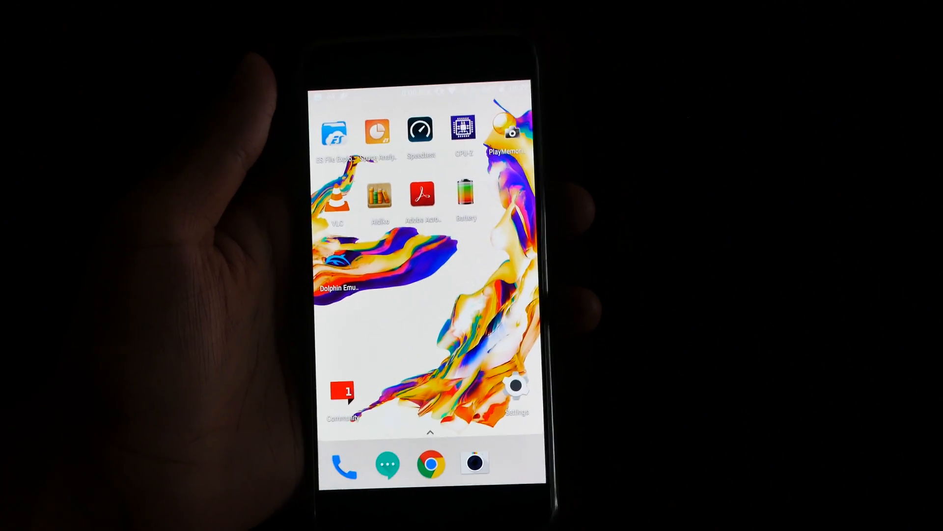
- Bring the Security & fingerprint entry into view in the Settings list
{"action": "left_click", "coordinate": [516, 388]}
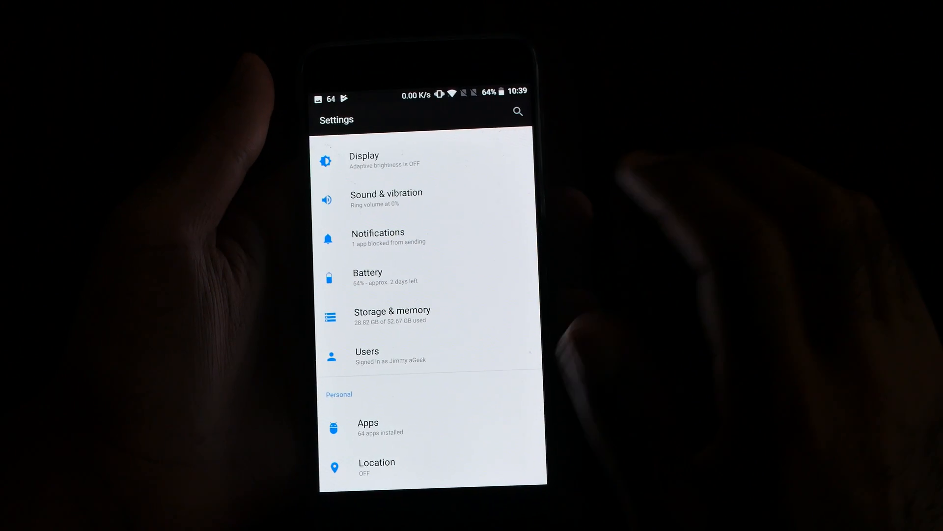
{"action": "scroll", "scroll_direction": "down", "scroll_amount": 3}
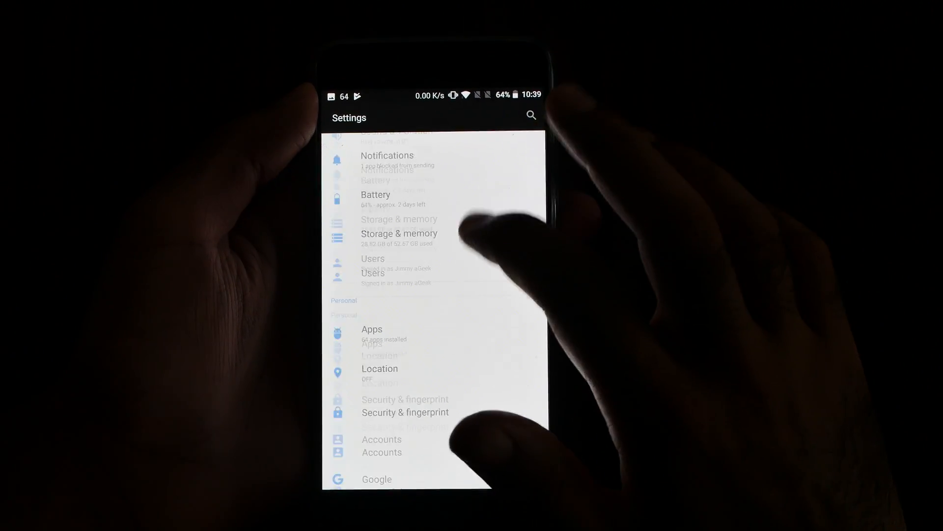
{"action": "scroll", "scroll_direction": "down", "scroll_amount": 3}
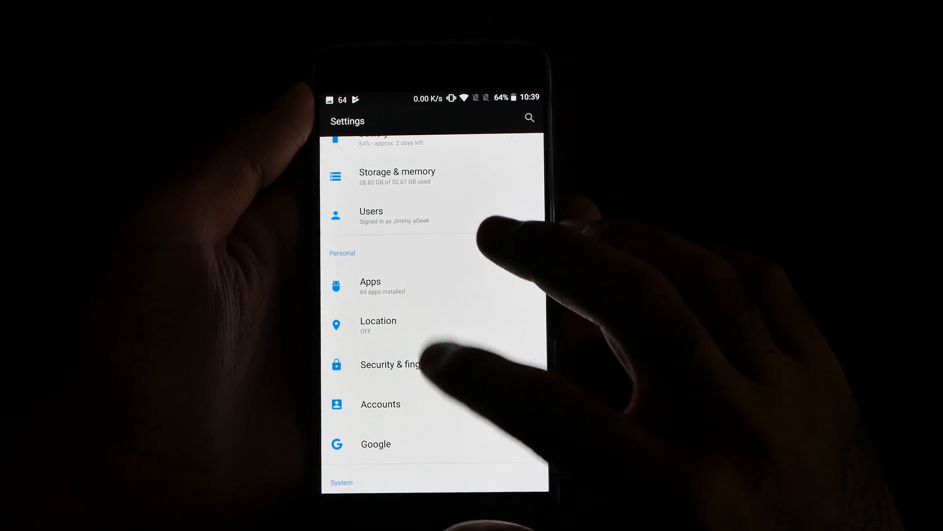
- Enroll Finger 2 via Add fingerprint in Security & fingerprint
{"action": "left_click", "coordinate": [390, 364]}
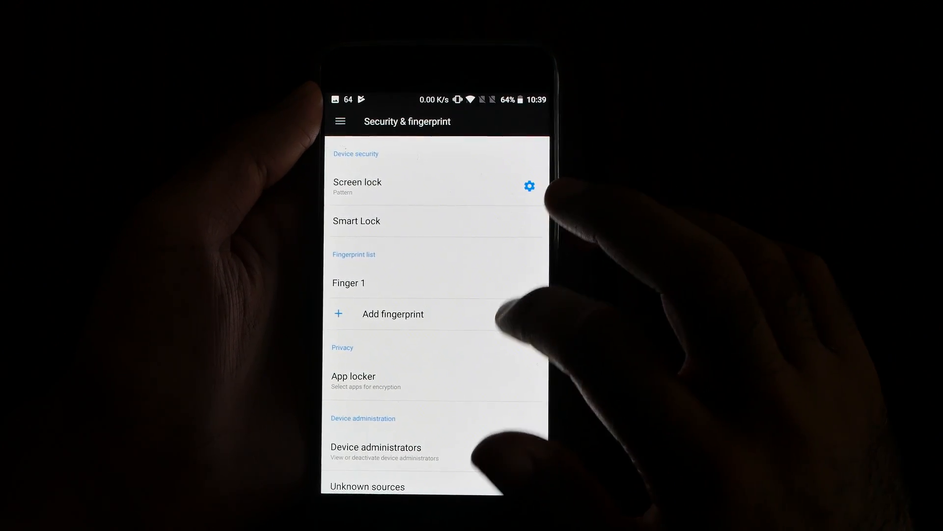
{"action": "left_click", "coordinate": [392, 314]}
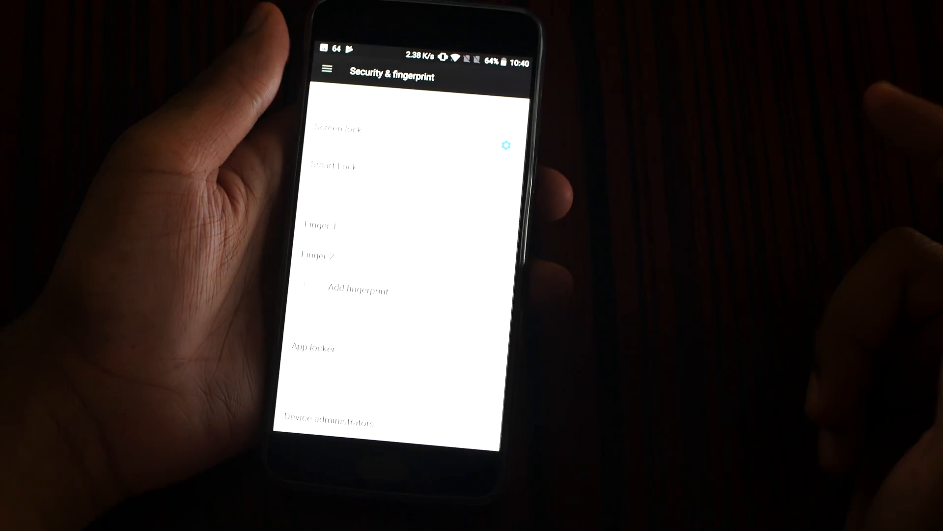
{"action": "left_click", "coordinate": [334, 166]}
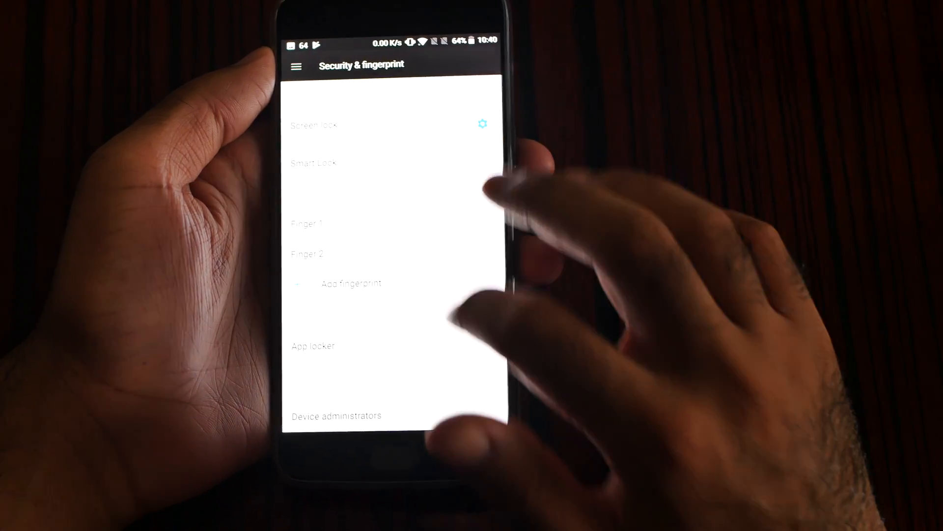
{"action": "scroll", "scroll_direction": "down", "scroll_amount": 3}
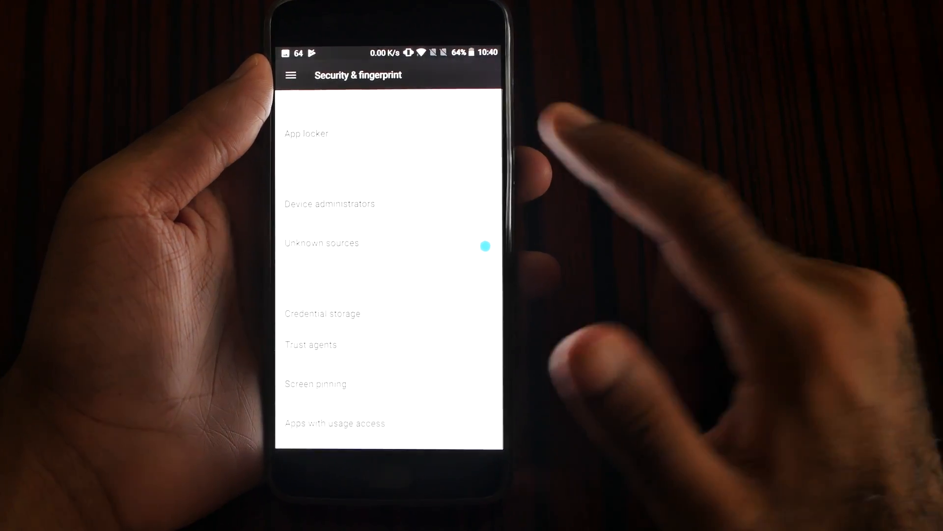
- Show App Locker's list of non-encrypted apps (Chrome, Contacts, Phone, Messages, Play Store)
{"action": "scroll", "scroll_direction": "down", "scroll_amount": 3}
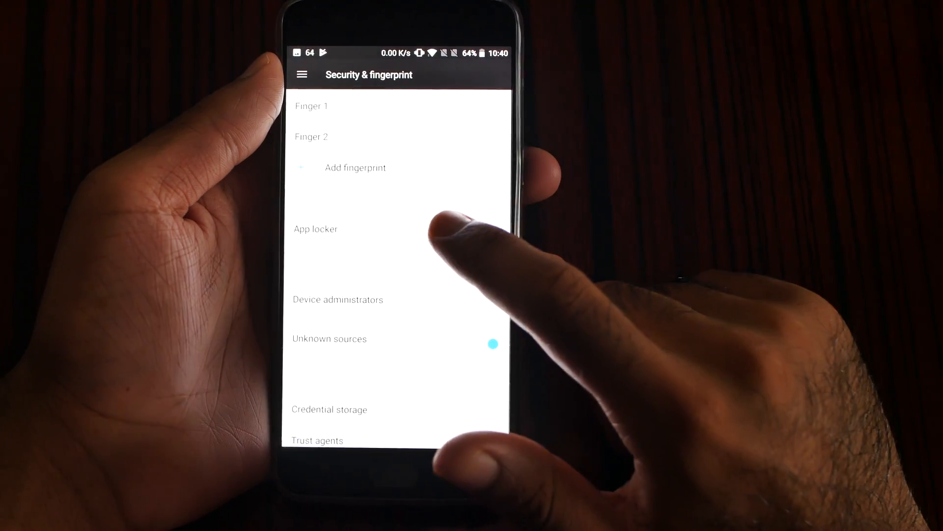
{"action": "left_click", "coordinate": [315, 229]}
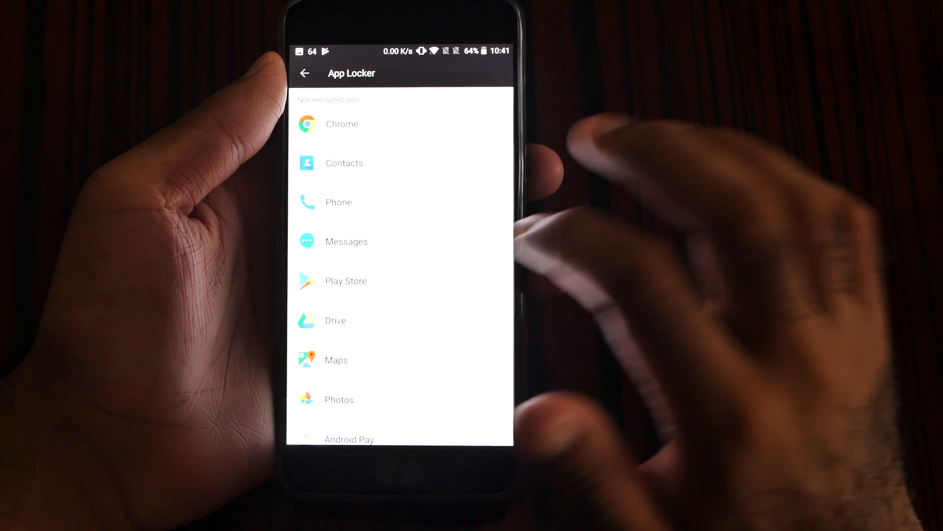
{"action": "scroll", "scroll_direction": "down", "scroll_amount": 3}
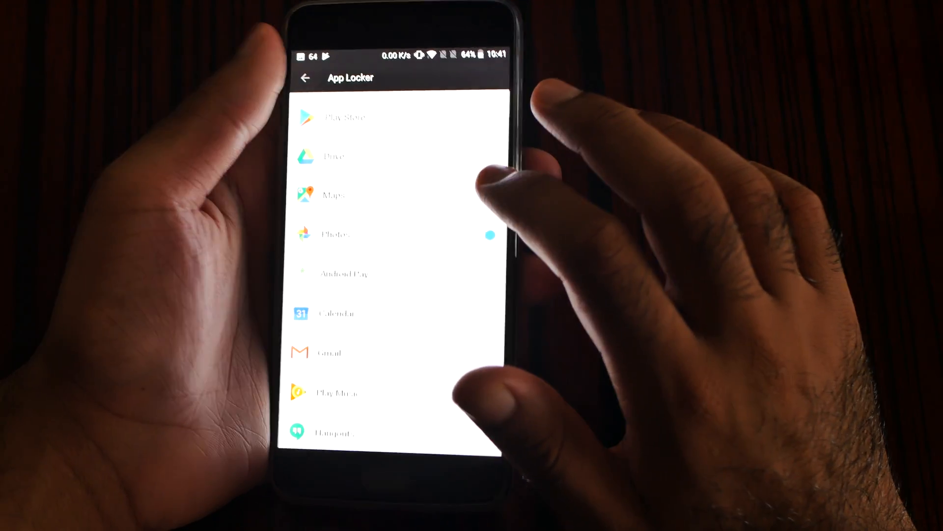
{"action": "left_click", "coordinate": [306, 79]}
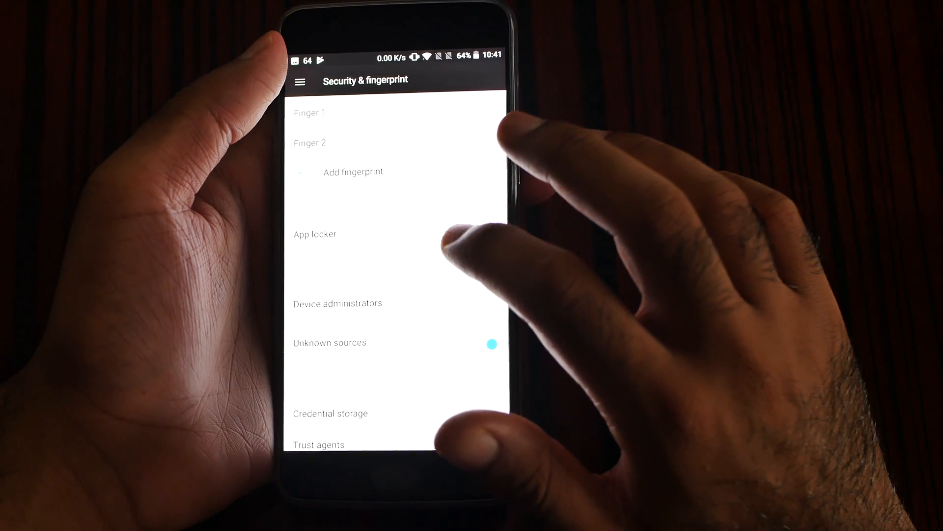
{"action": "left_click", "coordinate": [315, 233]}
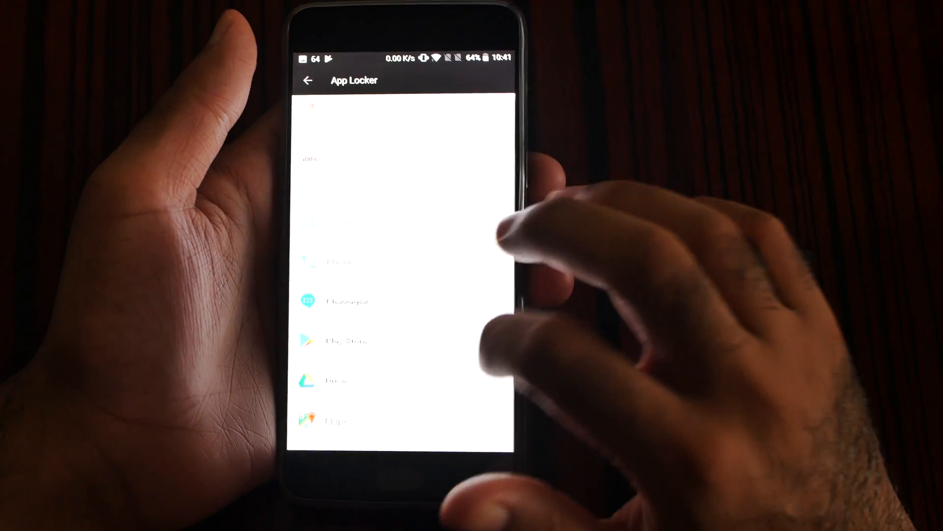
- Move Photos into Encrypted apps in App Locker
{"action": "left_click", "coordinate": [307, 79]}
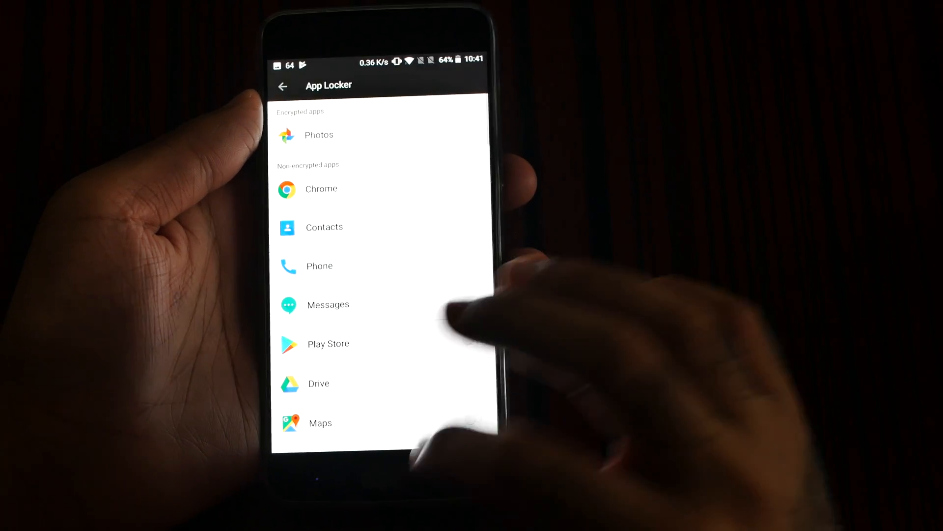
{"action": "left_click", "coordinate": [283, 87]}
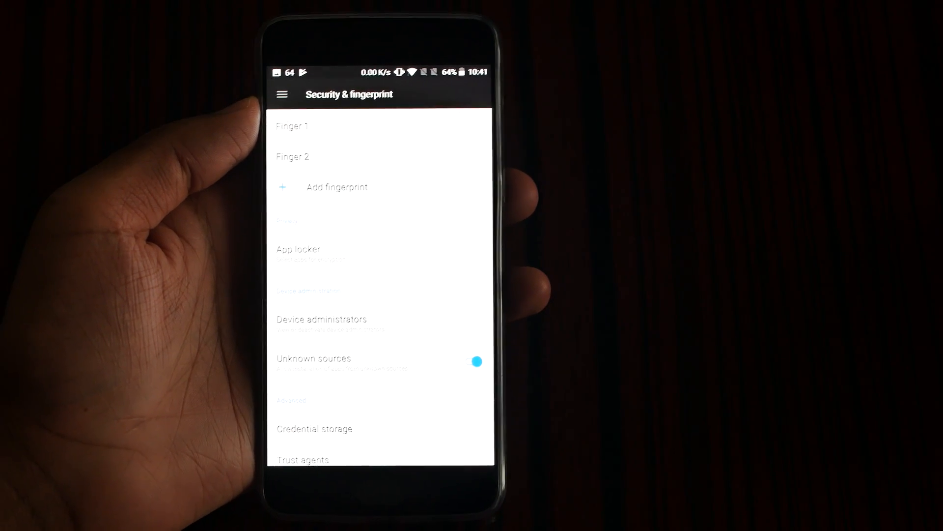